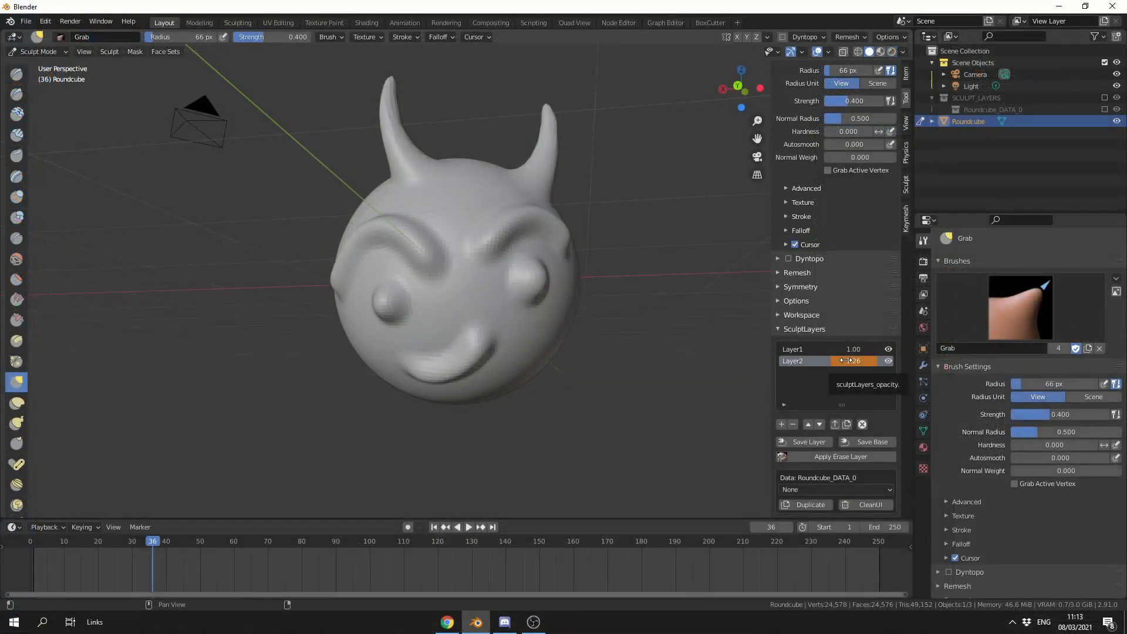
Show the $22 Sculpt Layers for Blender Gumroad page, then return to Blender
click(446, 622)
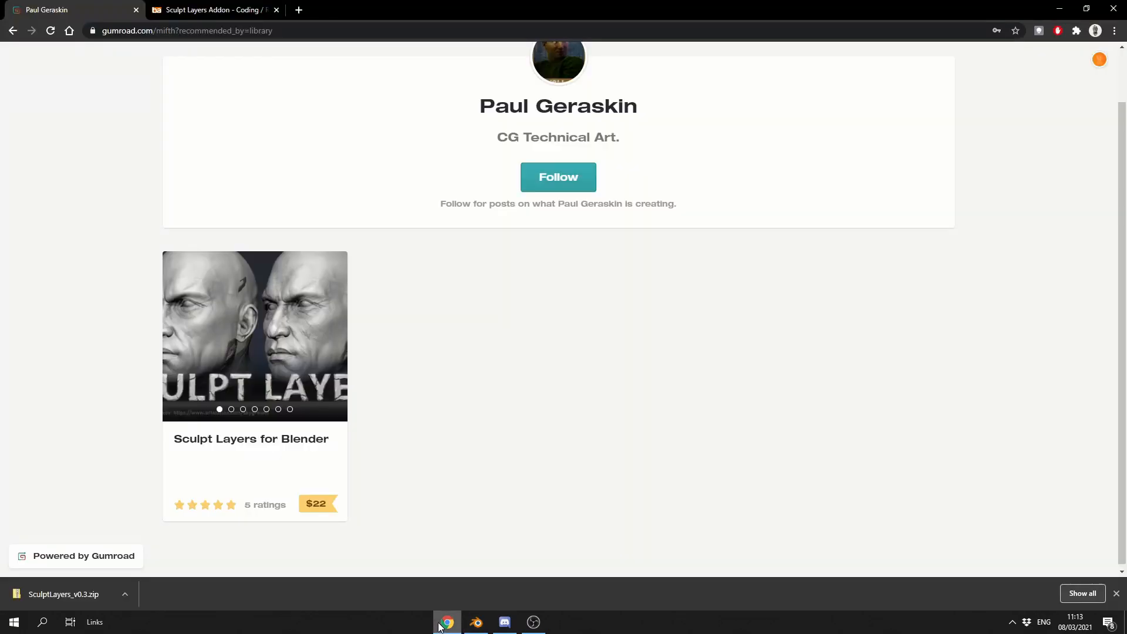
mouse_move(462, 608)
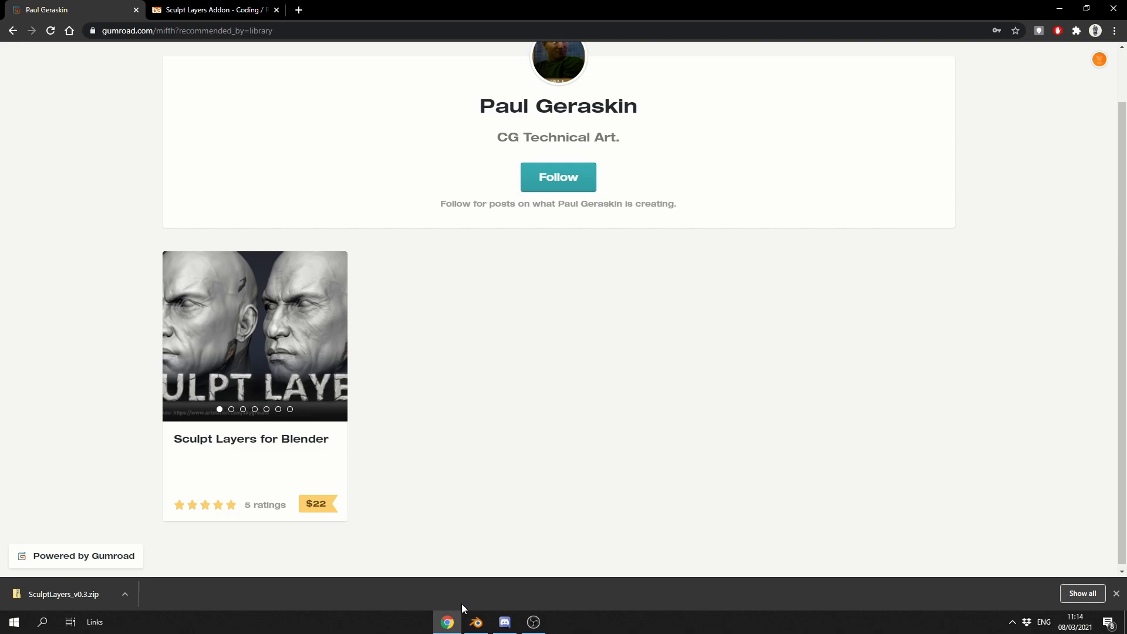
click(475, 623)
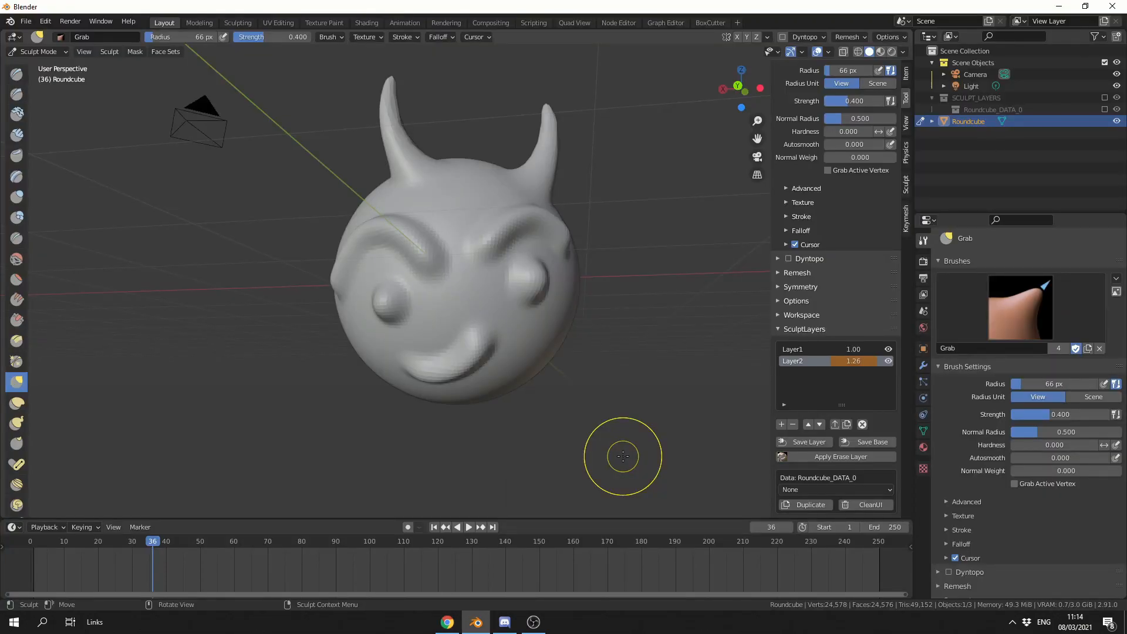
mouse_move(819, 415)
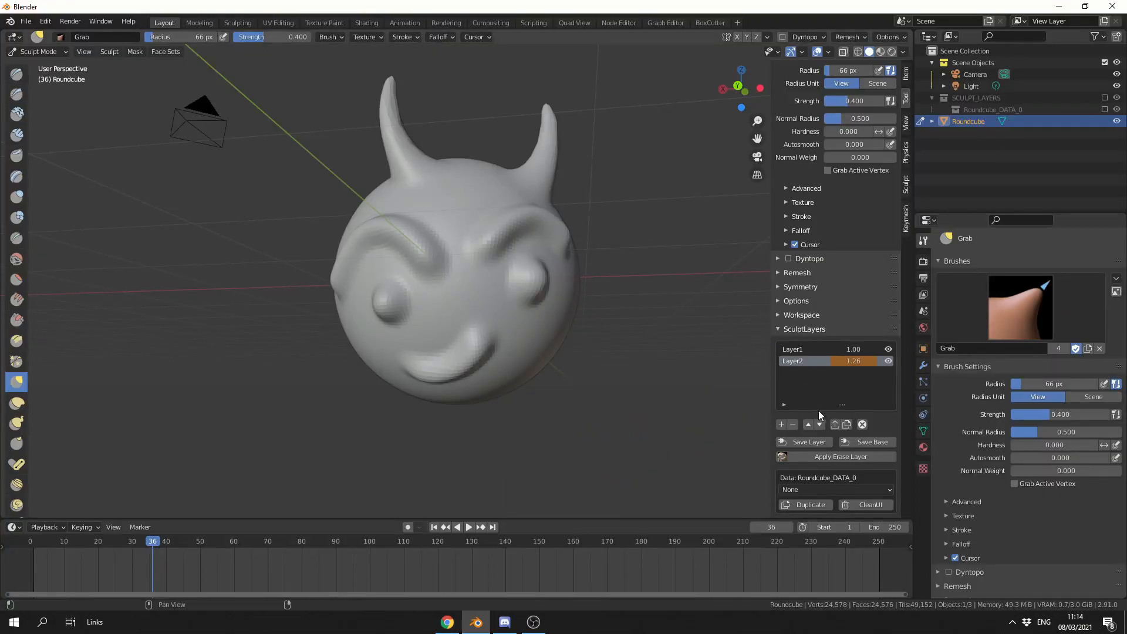
mouse_move(621, 421)
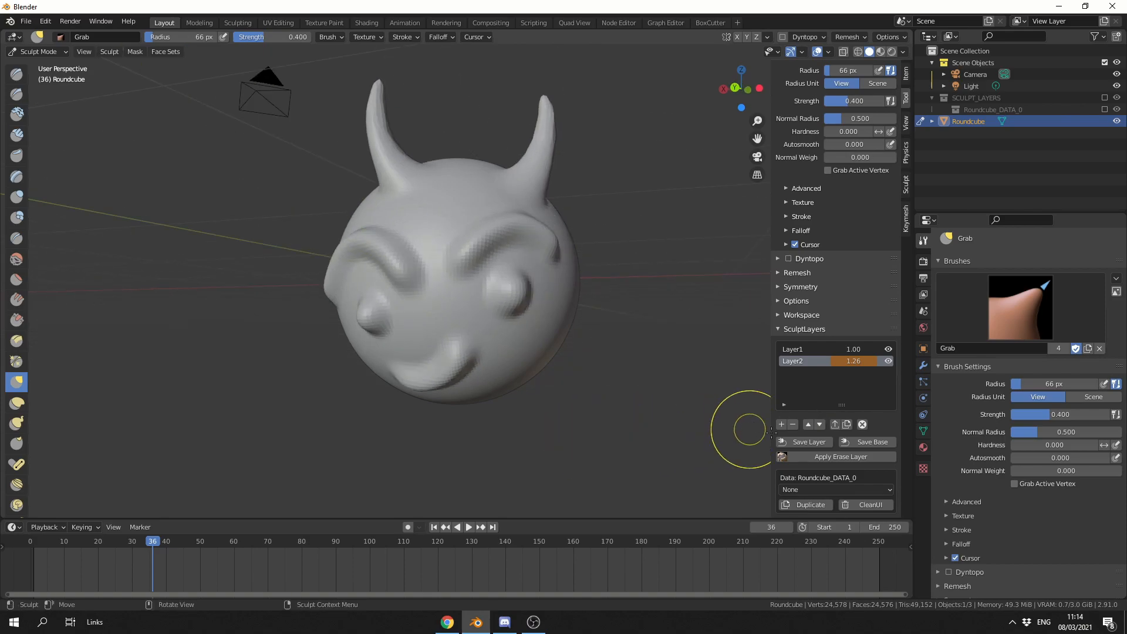
Add the sculpt layer 'top' and pull a spike out of the head with the Grab brush
click(782, 424)
text(top)
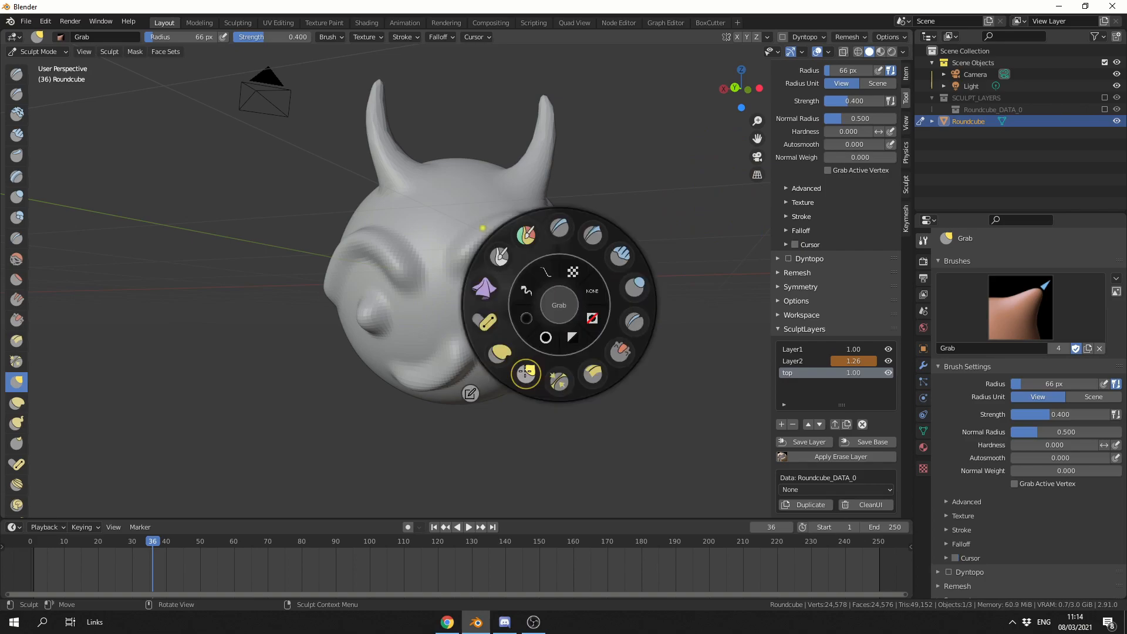
click(525, 373)
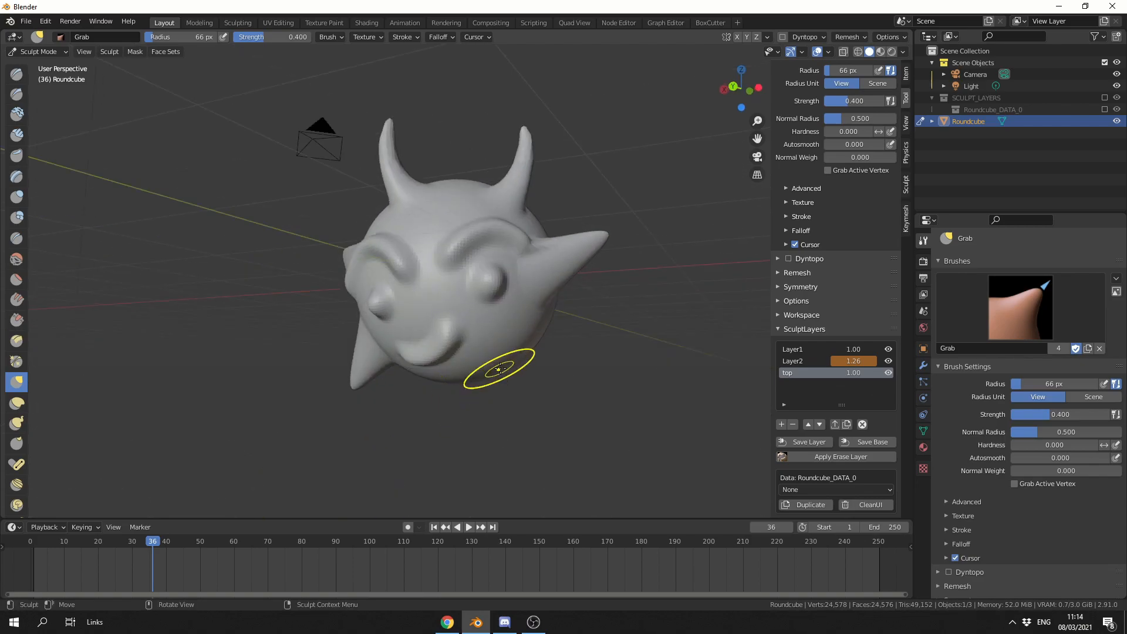
drag(500, 369, 608, 473)
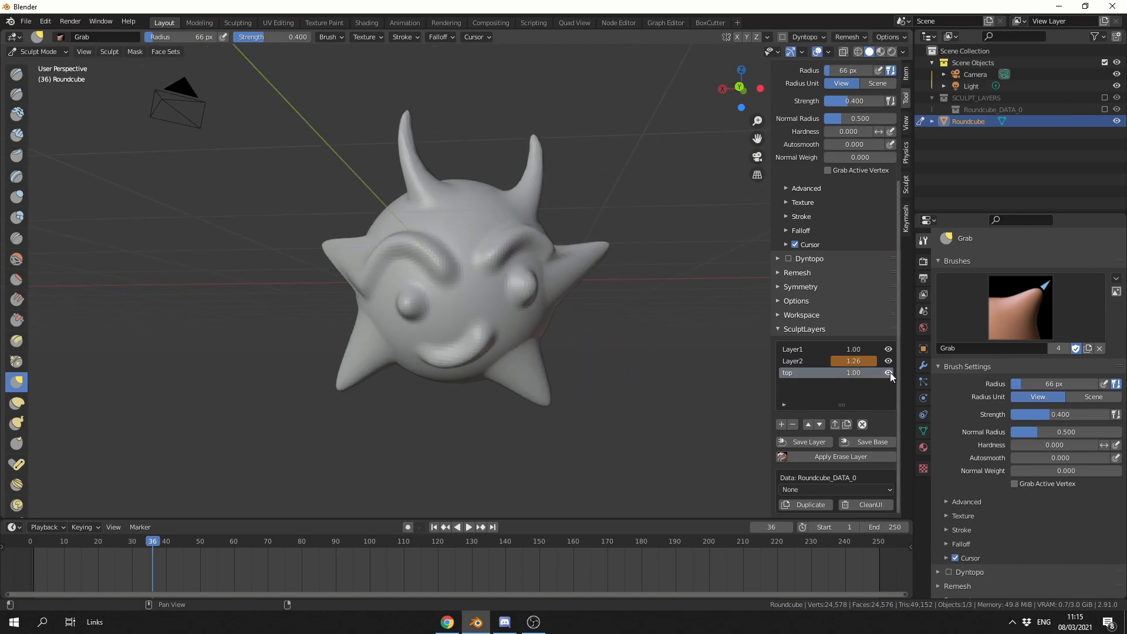
Drag out another spike on the head with the Grab brush
drag(854, 372, 834, 372)
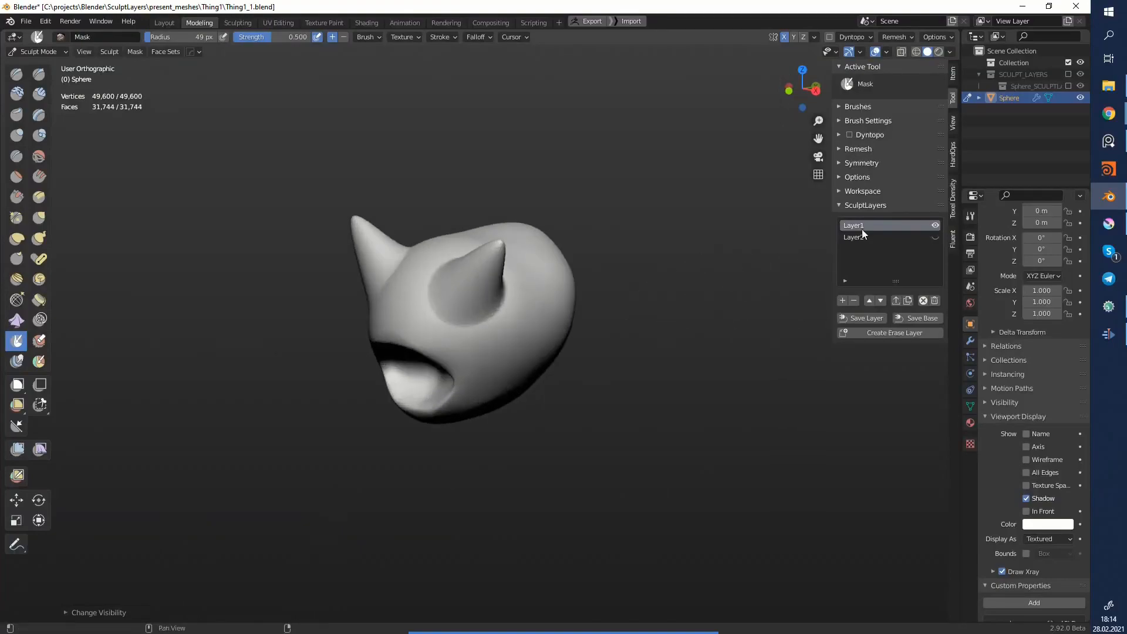
Toggle two sculpt layers' eye icons to hide the horns, then switch windows from the taskbar
click(936, 225)
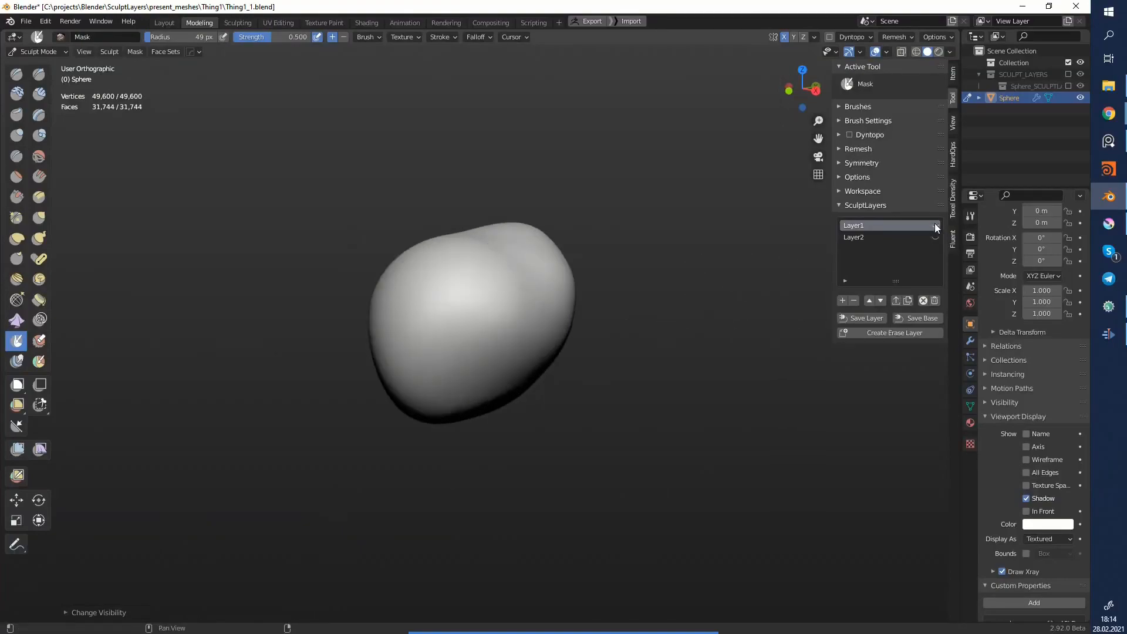
click(936, 237)
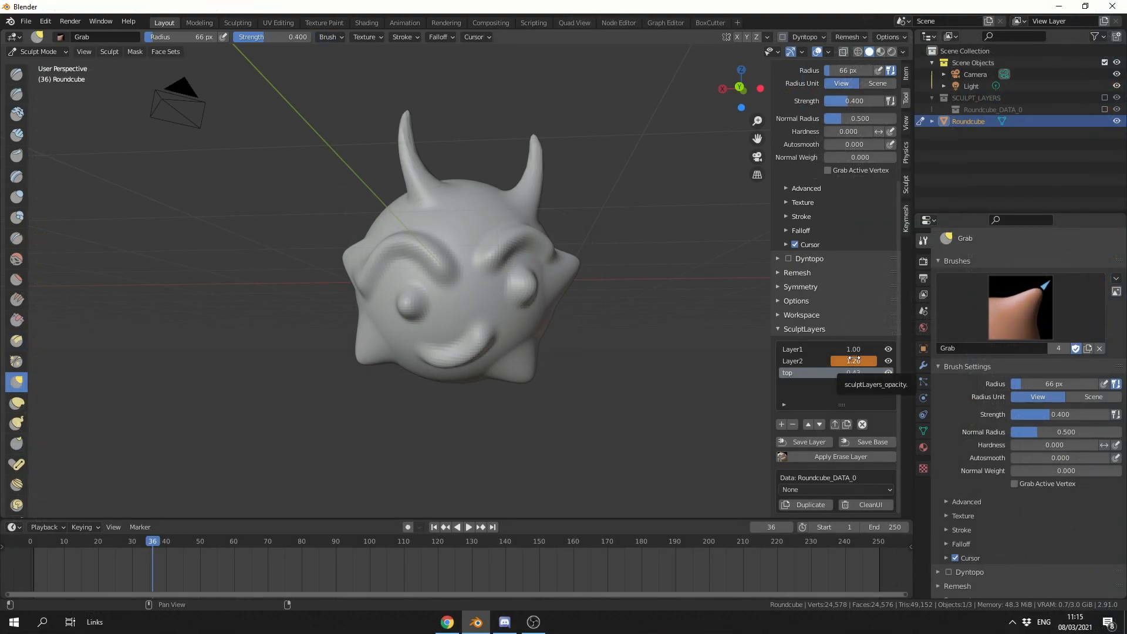
click(445, 622)
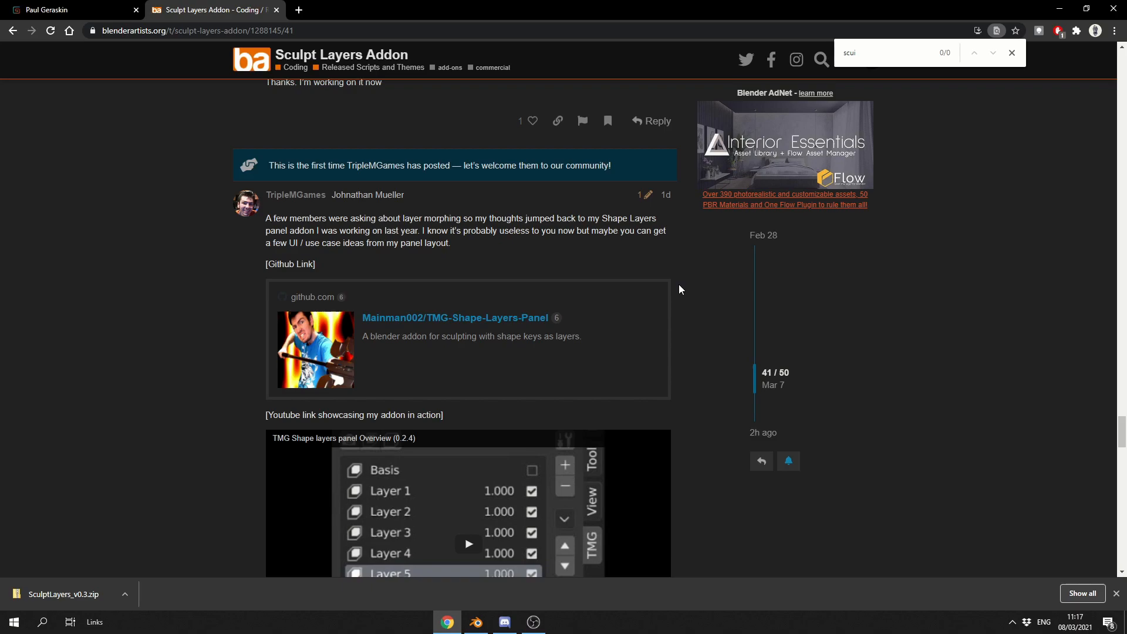
mouse_move(680, 288)
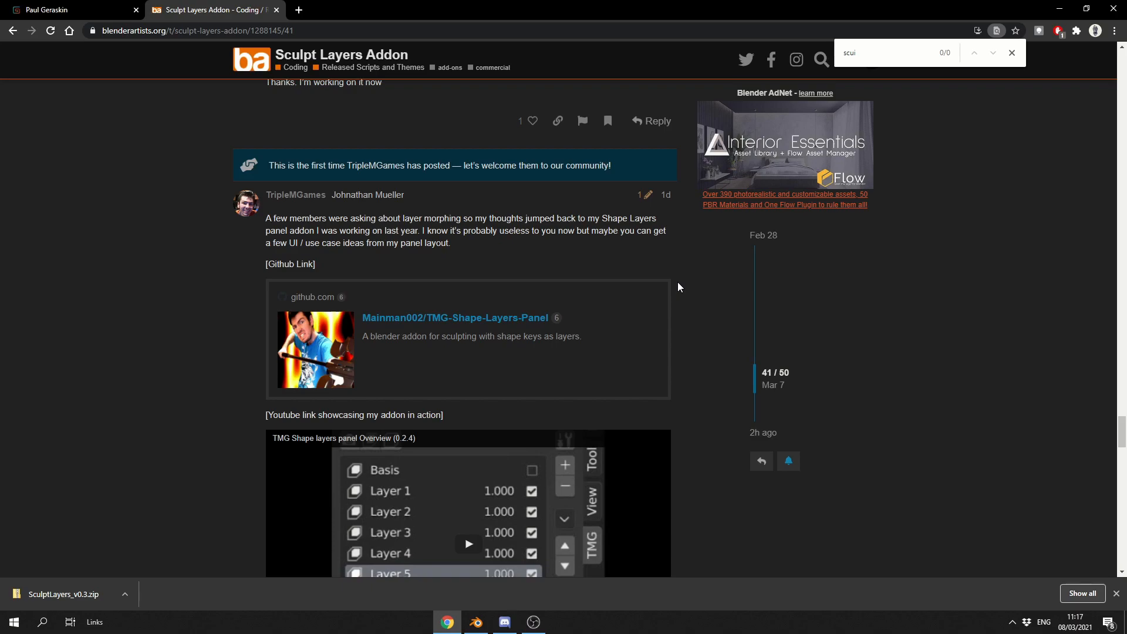
Scroll the Sculpt Layers Addon thread to its latest replies, then return to Blender
scroll(down, 3)
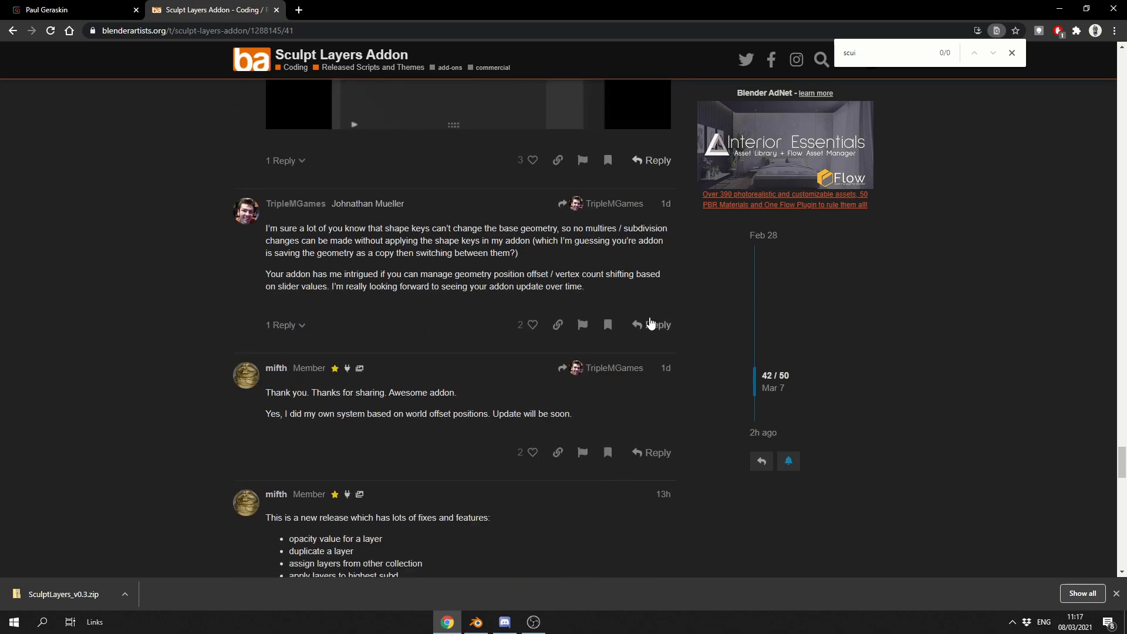
scroll(down, 3)
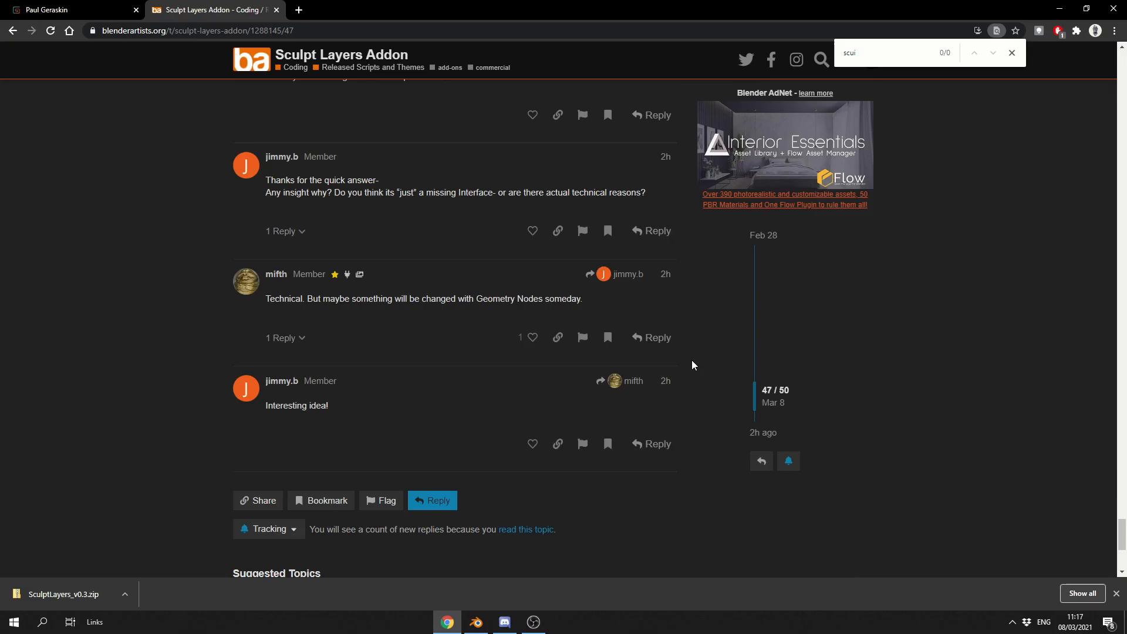
click(476, 623)
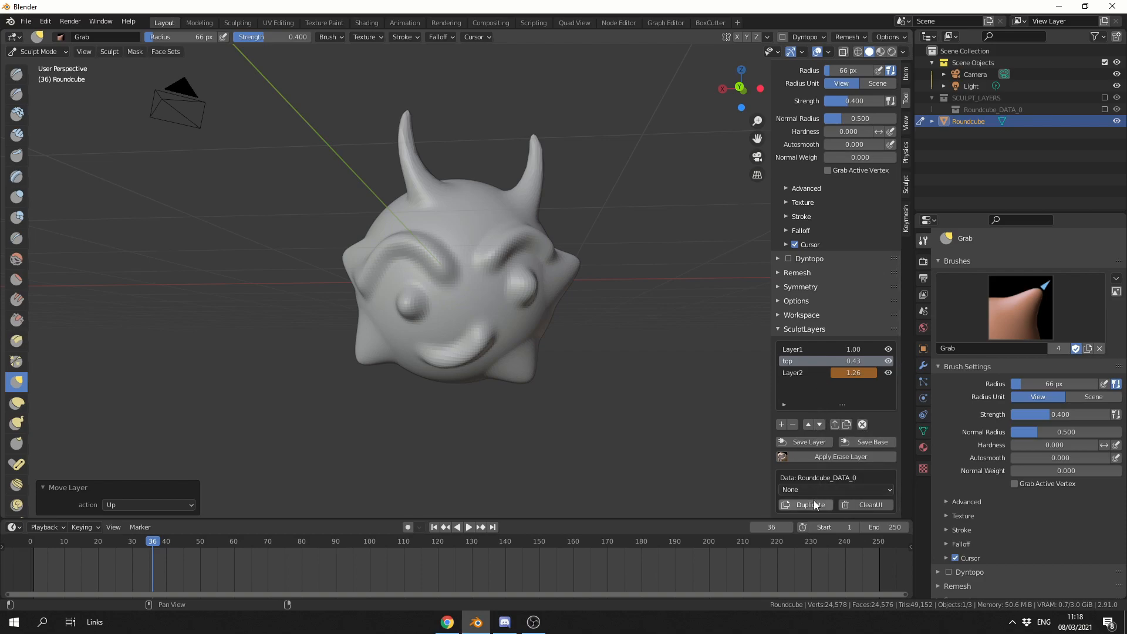
mouse_move(666, 443)
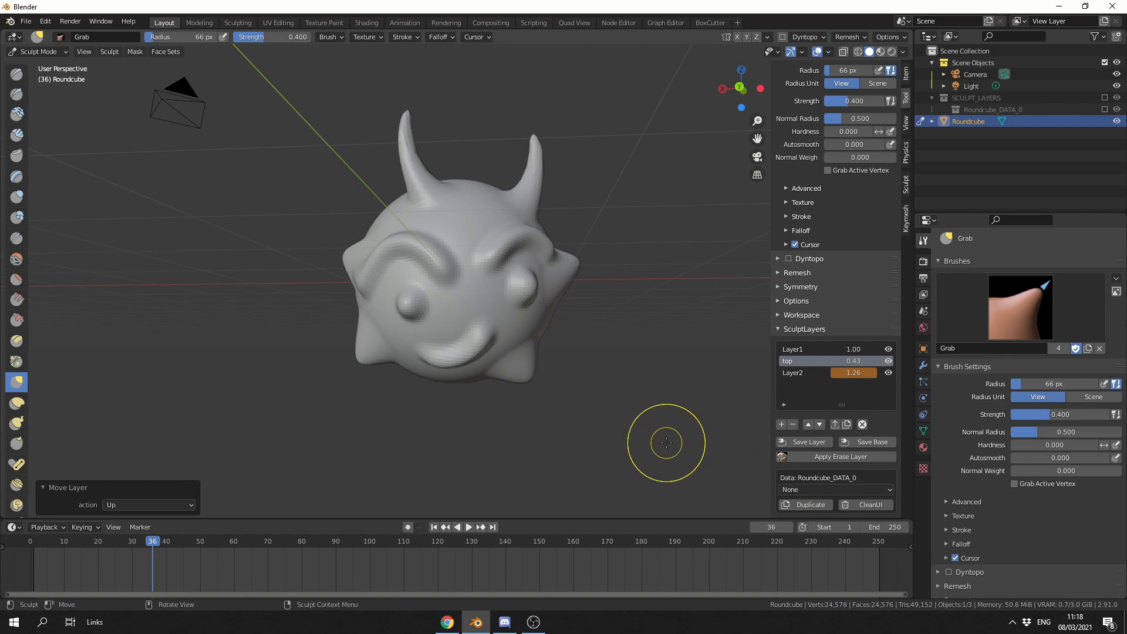